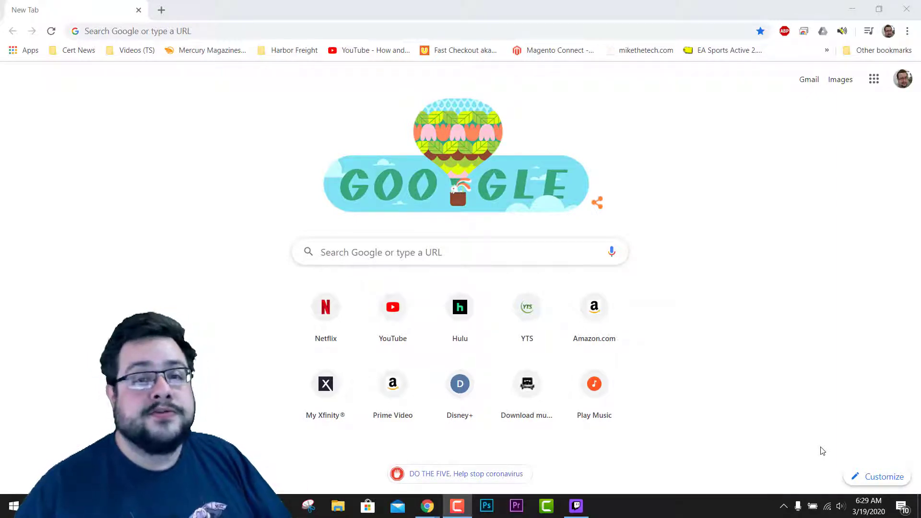
{"action": "mouse_move", "coordinate": [527, 391]}
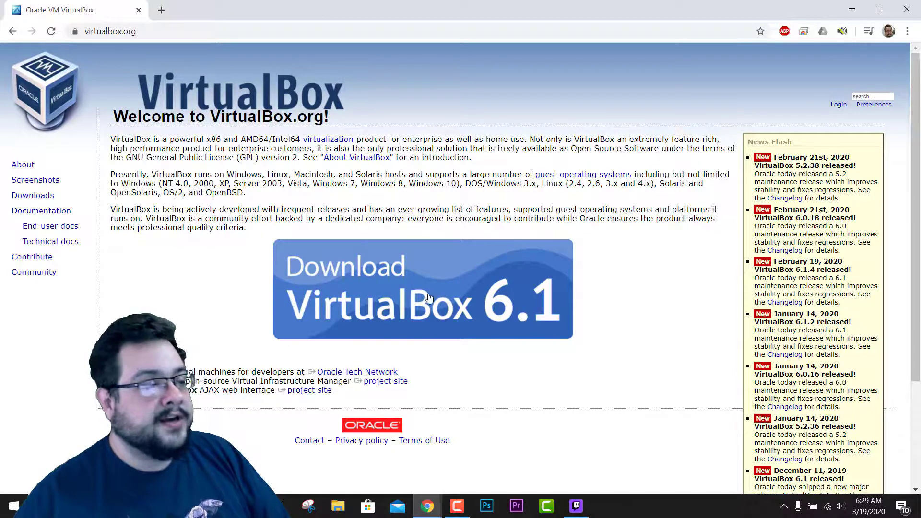
{"action": "mouse_move", "coordinate": [470, 289]}
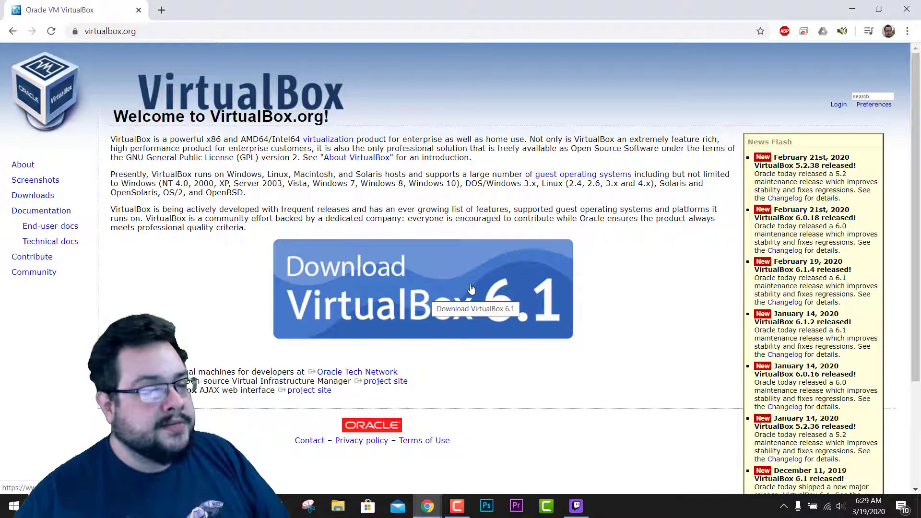
{"action": "mouse_move", "coordinate": [499, 277]}
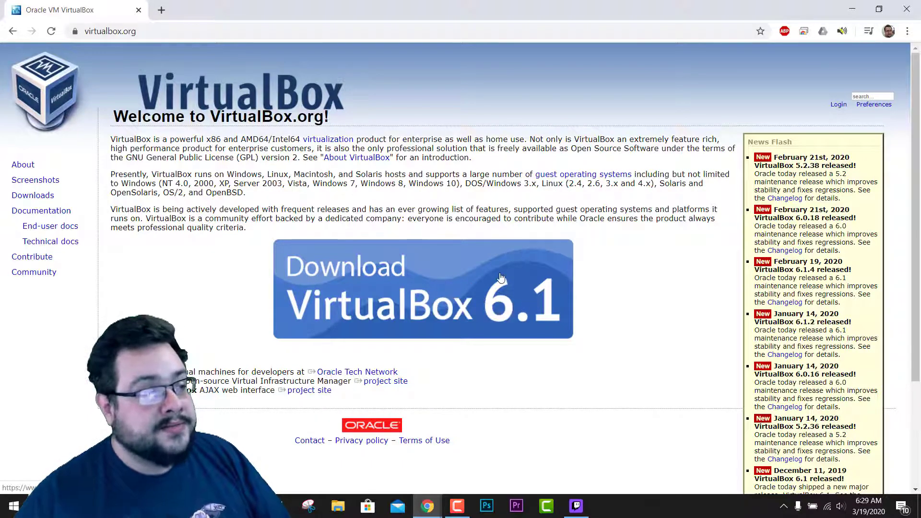
{"action": "mouse_move", "coordinate": [476, 262]}
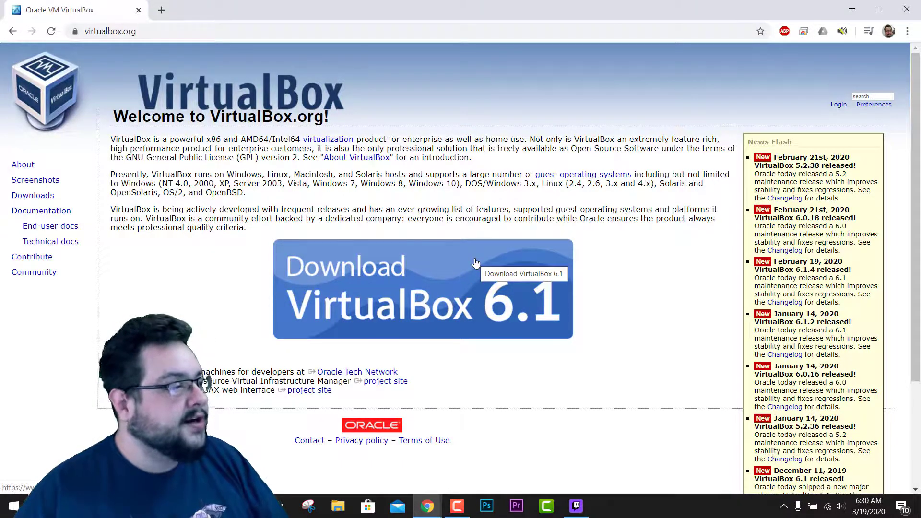
Download the VirtualBox 6.1.4 Windows hosts package and launch the installer
{"action": "left_click", "coordinate": [423, 288]}
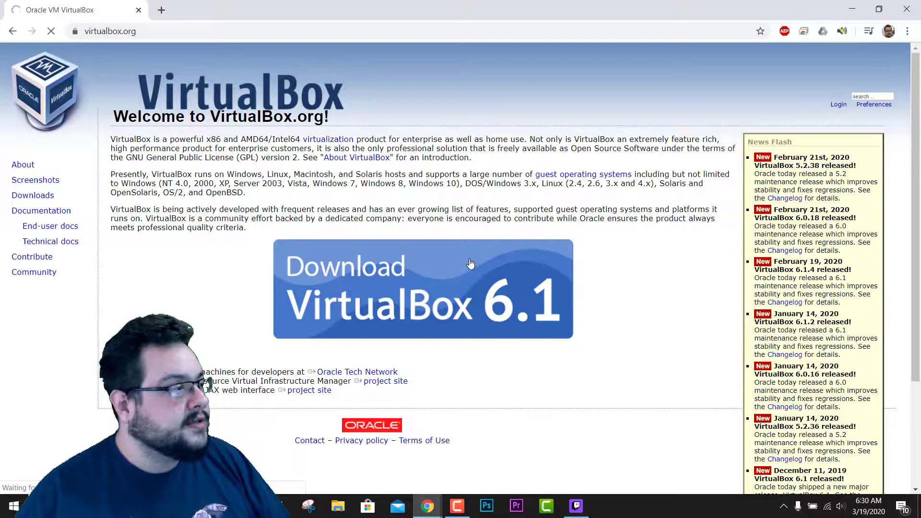
{"action": "left_click", "coordinate": [422, 288]}
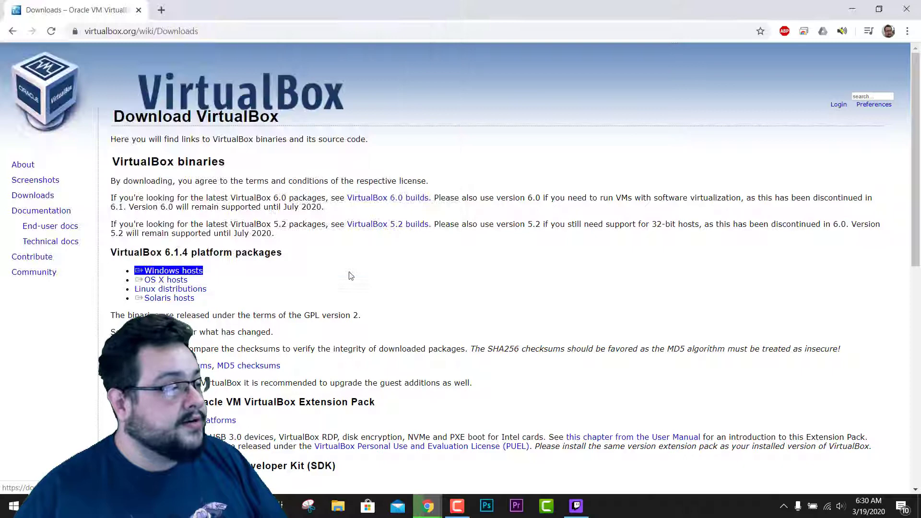
{"action": "left_click", "coordinate": [172, 270]}
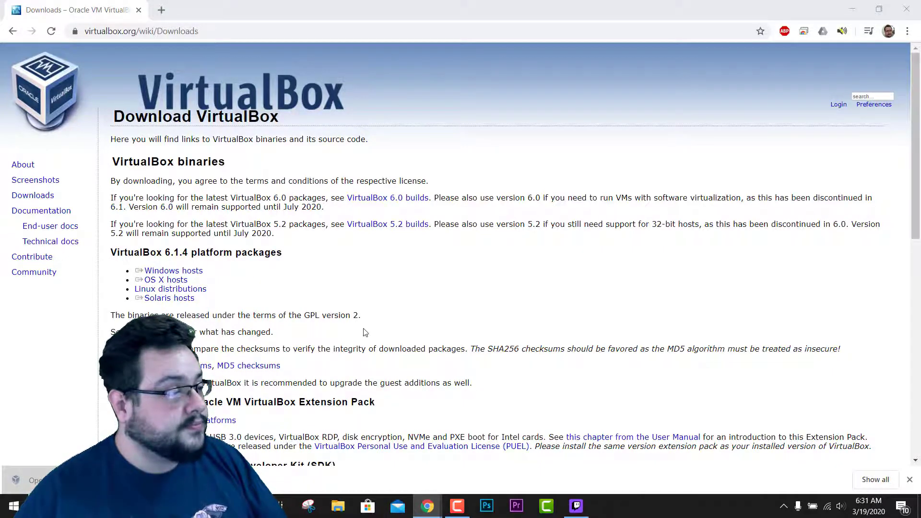
{"action": "left_click", "coordinate": [605, 506]}
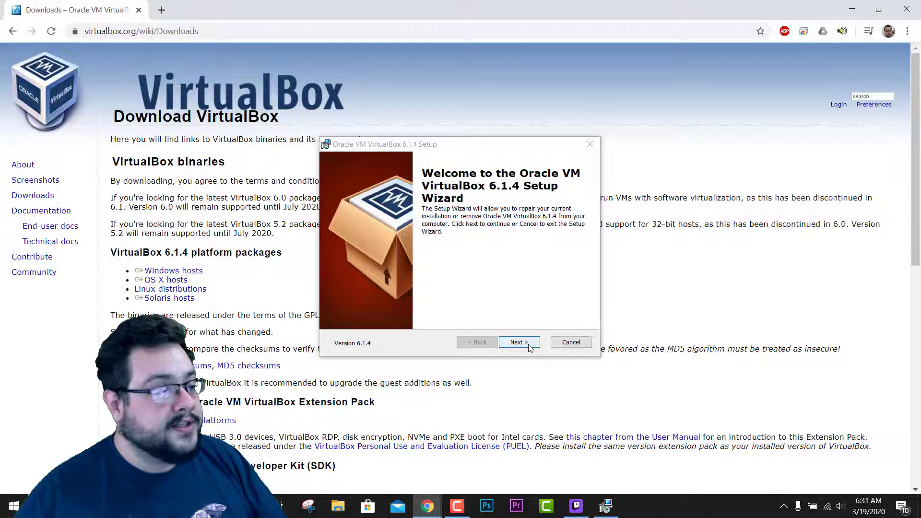
Run Repair on the existing VirtualBox 6.1.4 installation and close the wizard when done
{"action": "left_click", "coordinate": [519, 342]}
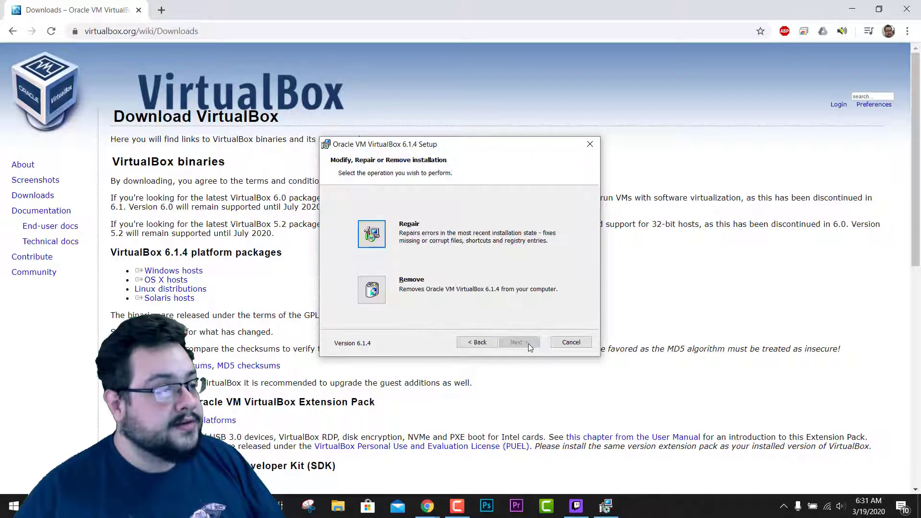
{"action": "left_click", "coordinate": [520, 342]}
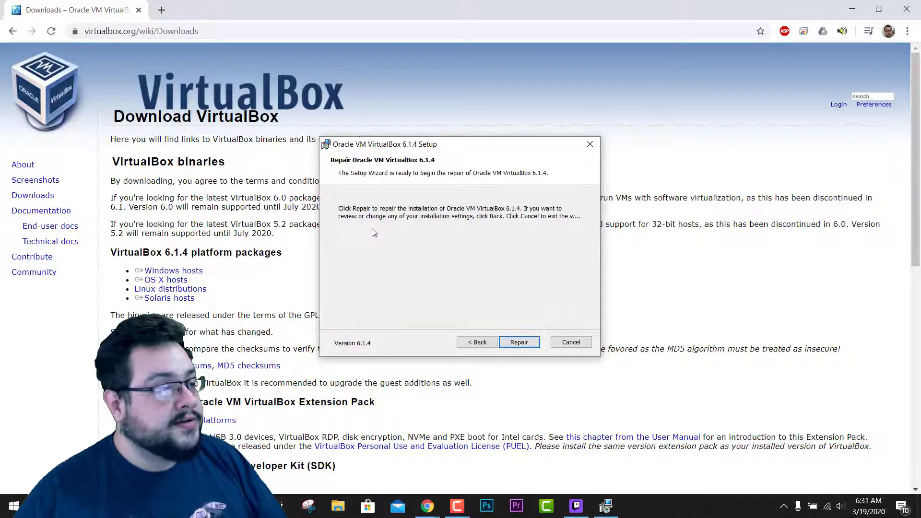
{"action": "left_click", "coordinate": [518, 342]}
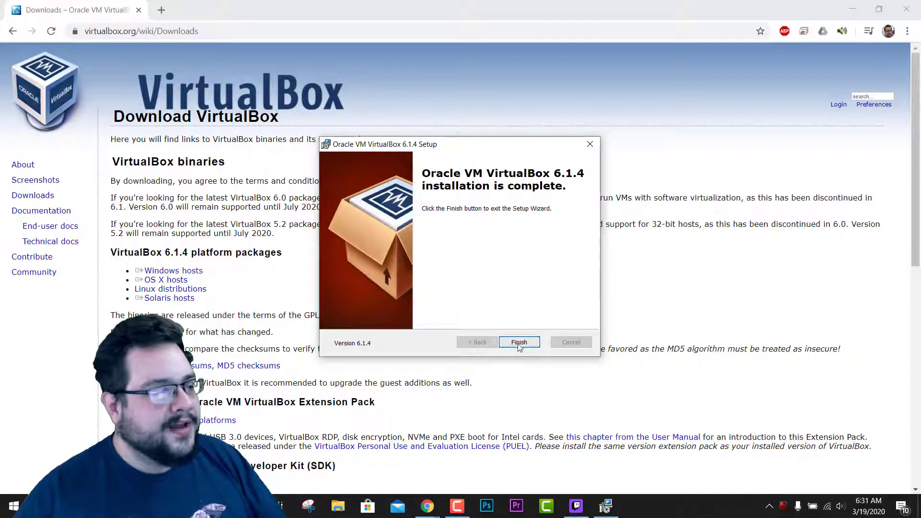
{"action": "left_click", "coordinate": [518, 342]}
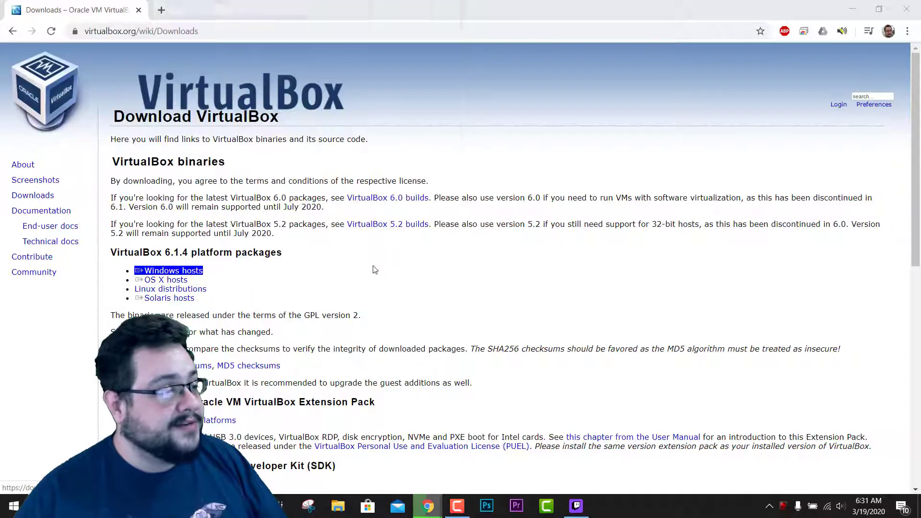
Relaunch the VirtualBox 6.1.4 installer and advance past its welcome page
{"action": "left_click", "coordinate": [173, 270]}
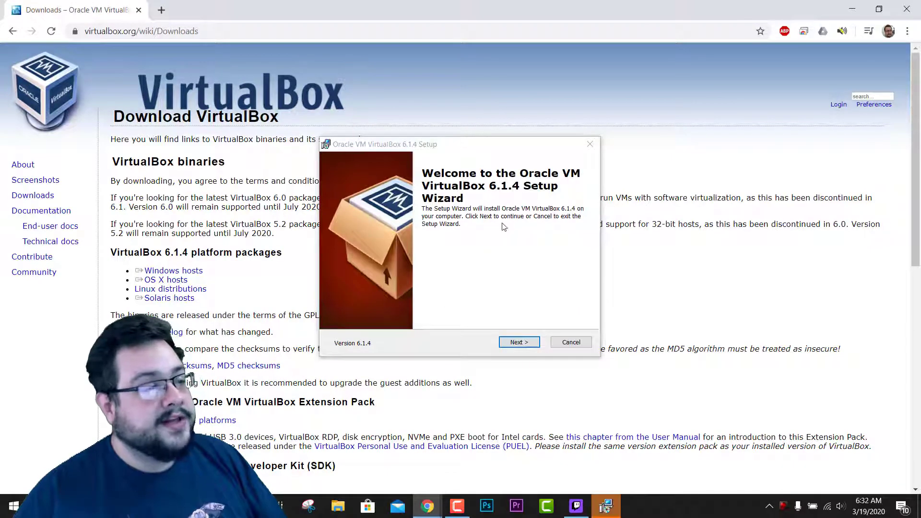
{"action": "left_click", "coordinate": [519, 342]}
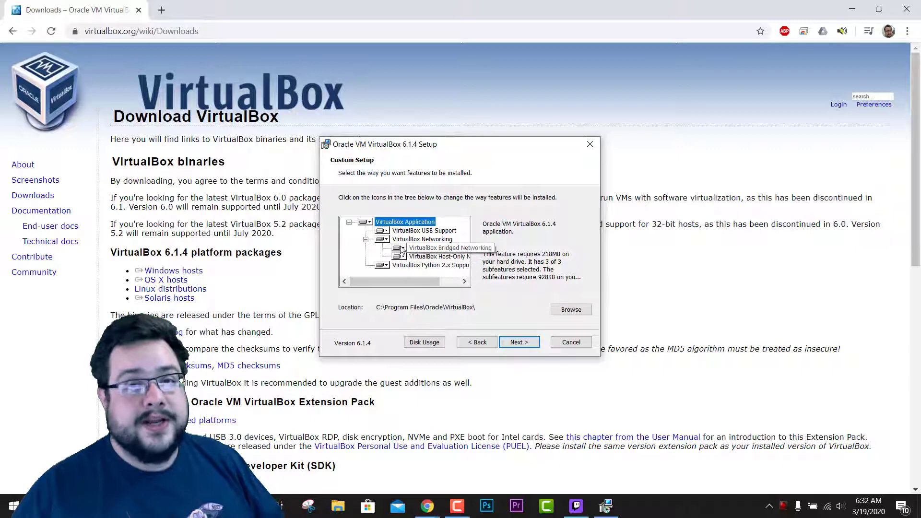
Keep all features and the C:\Program Files\Oracle\VirtualBox\ install location
{"action": "left_click", "coordinate": [634, 505]}
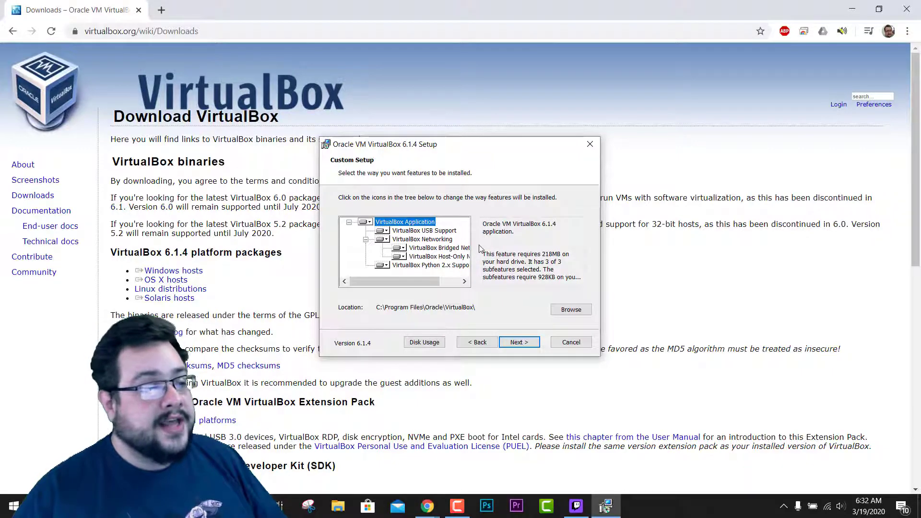
{"action": "mouse_move", "coordinate": [439, 248]}
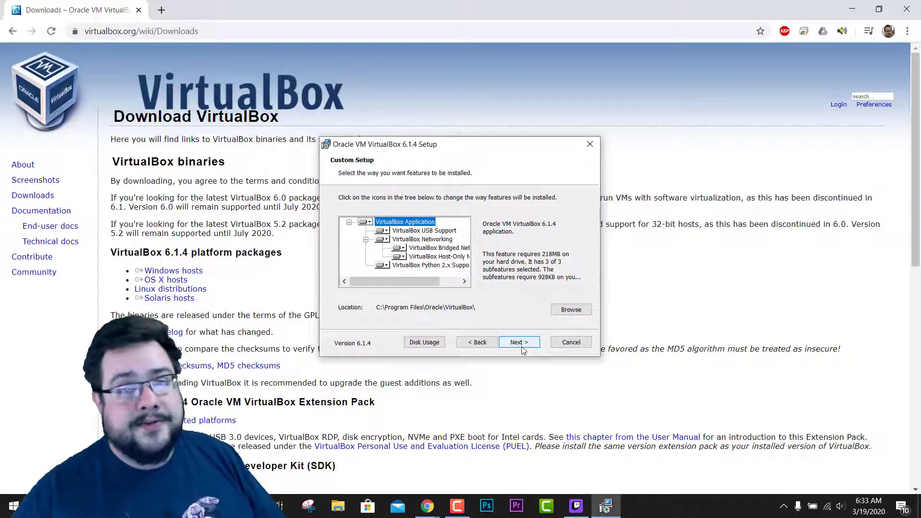
{"action": "left_click", "coordinate": [518, 343]}
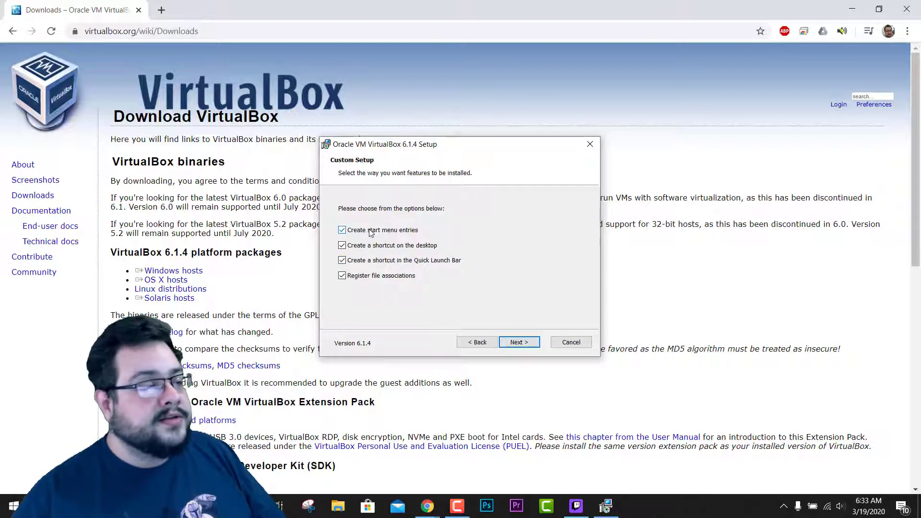
Install VirtualBox 6.1.4 without a desktop shortcut, accepting the network warning, and finish setup
{"action": "left_click", "coordinate": [342, 245]}
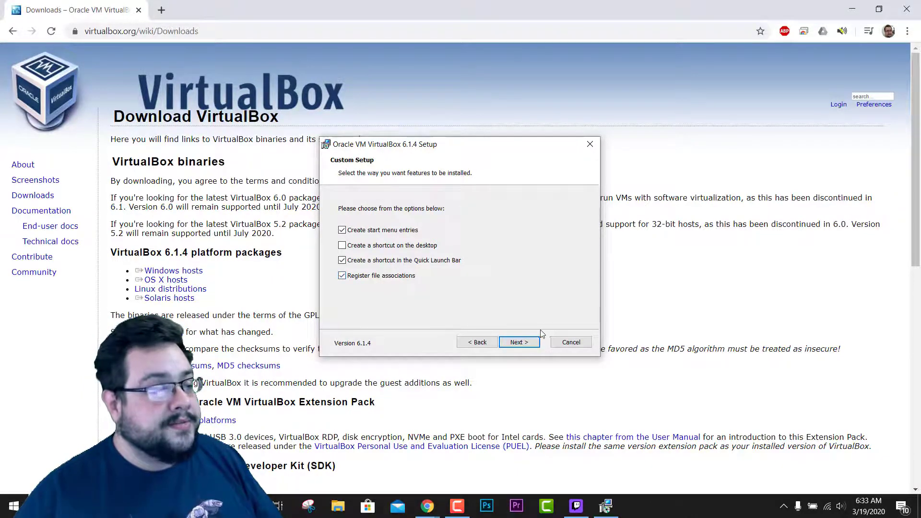
{"action": "left_click", "coordinate": [518, 342]}
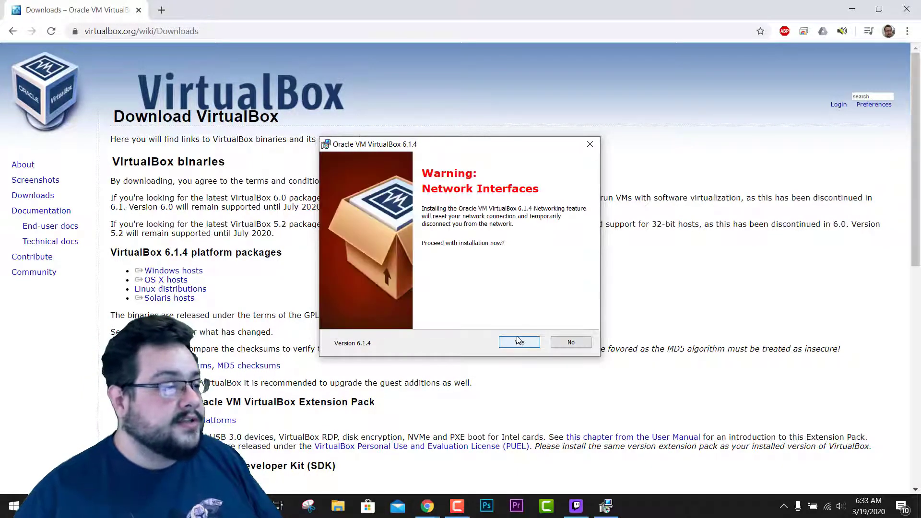
{"action": "left_click", "coordinate": [518, 342]}
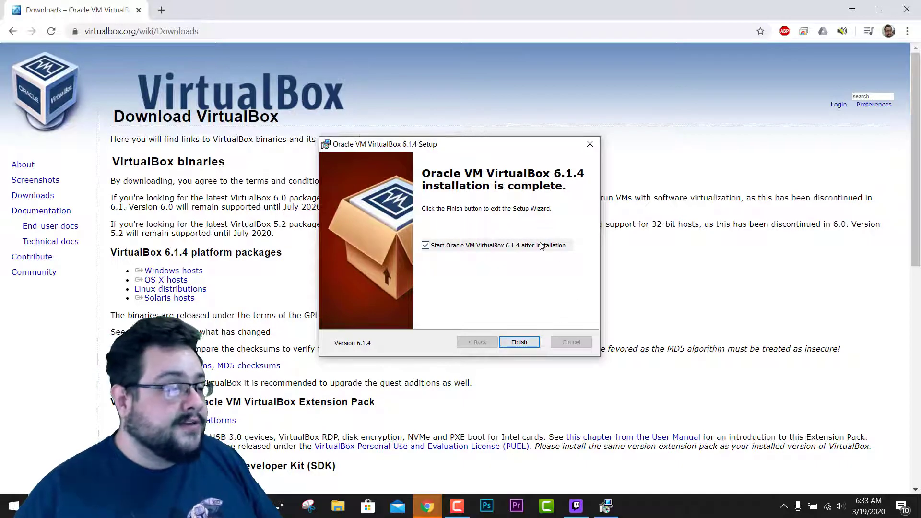
{"action": "left_click", "coordinate": [519, 342]}
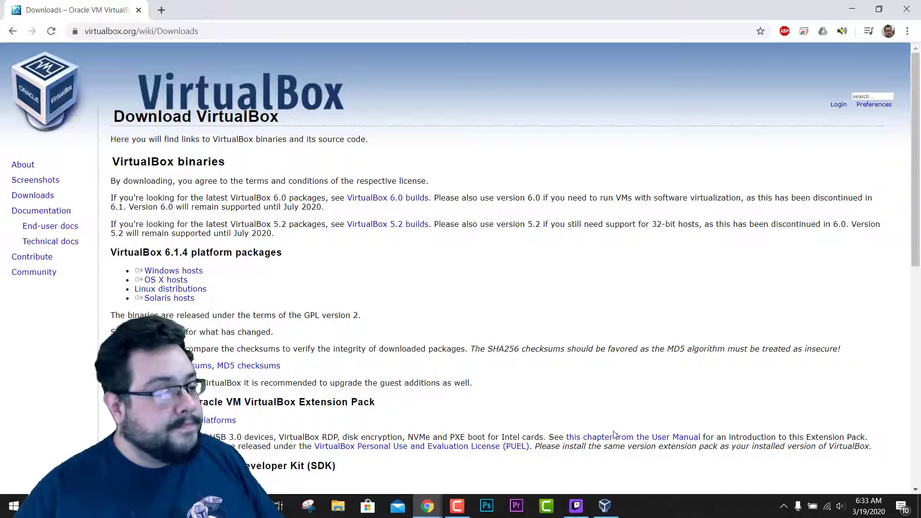
Bring the VirtualBox Manager welcome window into focus and reposition it
{"action": "left_click", "coordinate": [604, 505]}
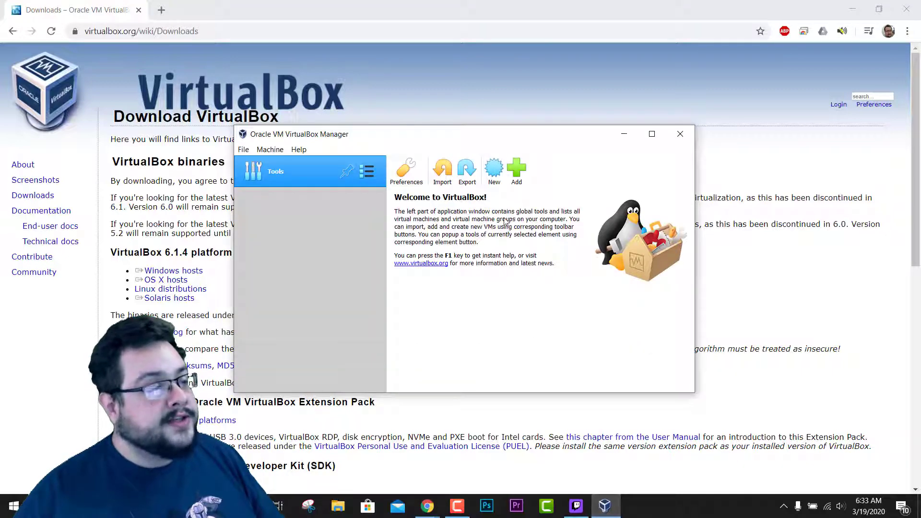
{"action": "mouse_move", "coordinate": [414, 143]}
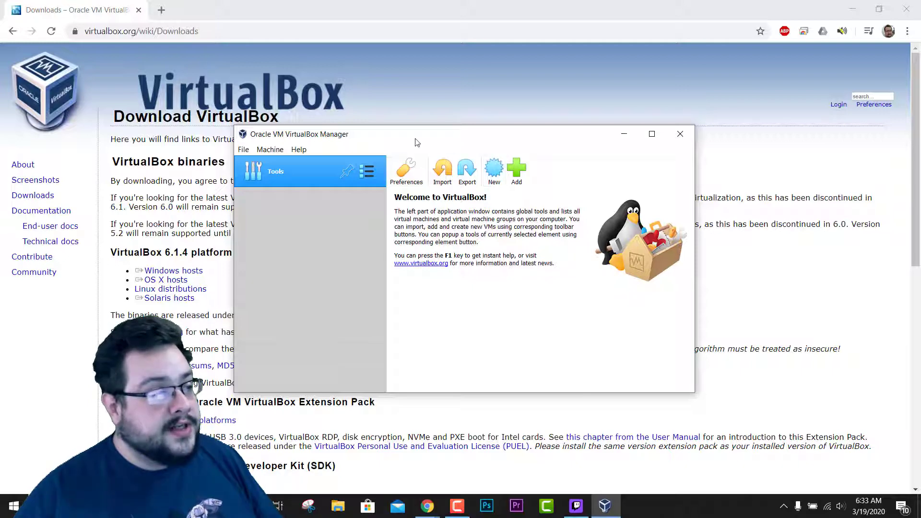
{"action": "left_click_drag", "start_coordinate": [417, 134], "coordinate": [404, 136]}
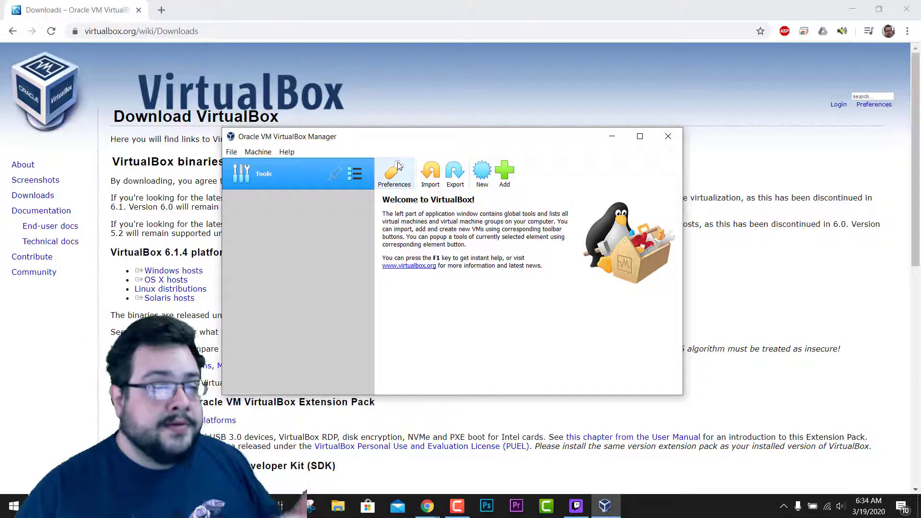
{"action": "mouse_move", "coordinate": [394, 170]}
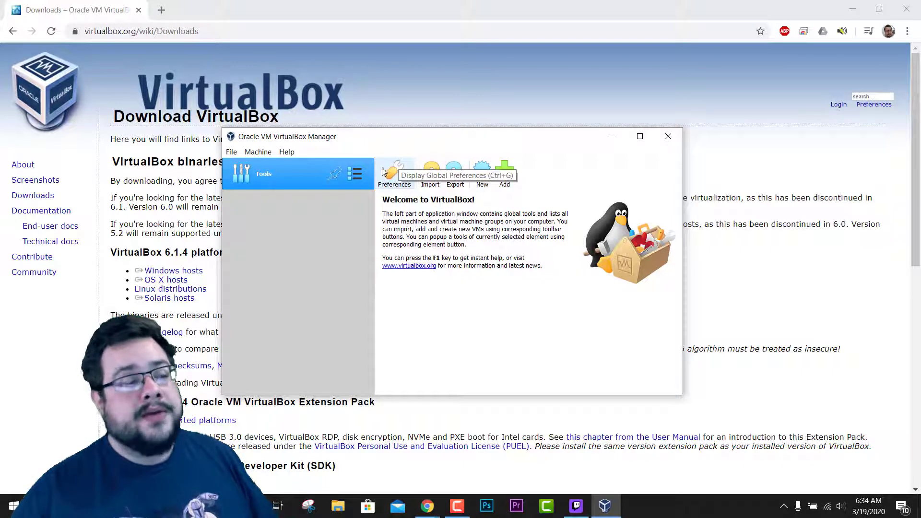
{"action": "mouse_move", "coordinate": [373, 181]}
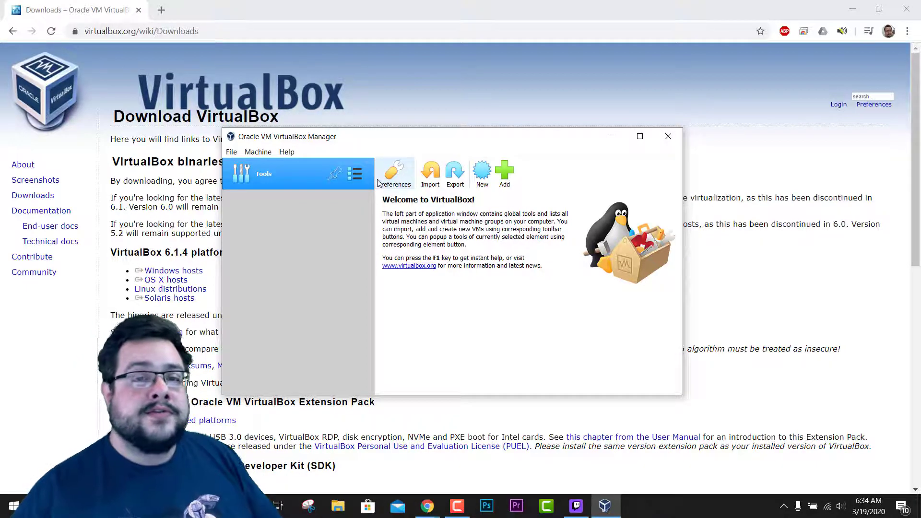
{"action": "mouse_move", "coordinate": [395, 172]}
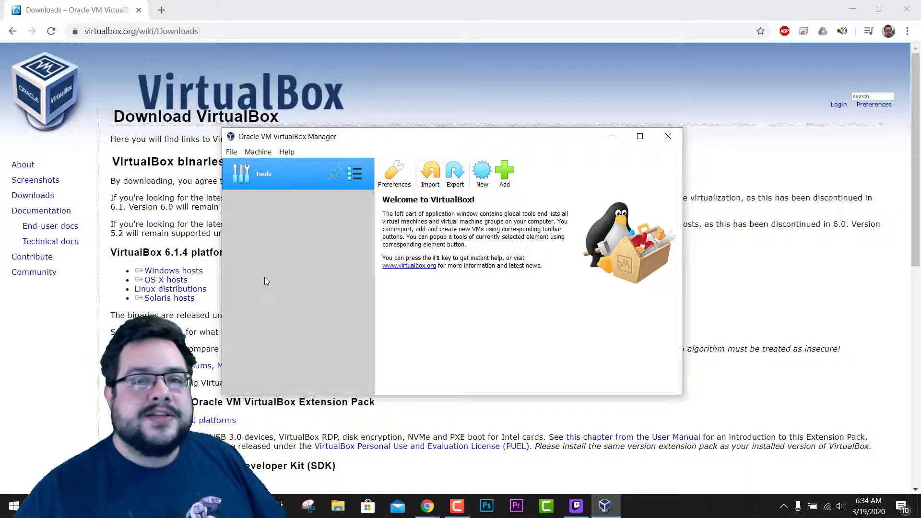
{"action": "mouse_move", "coordinate": [232, 299]}
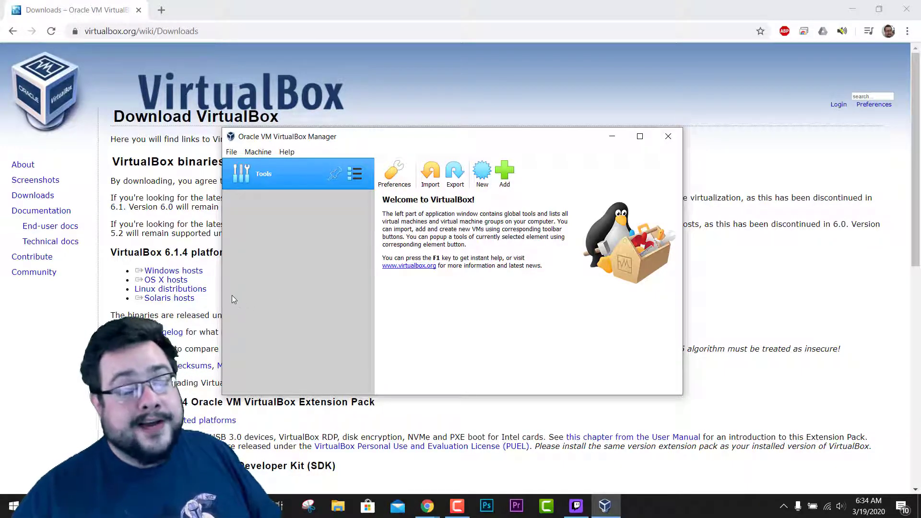
{"action": "mouse_move", "coordinate": [273, 314]}
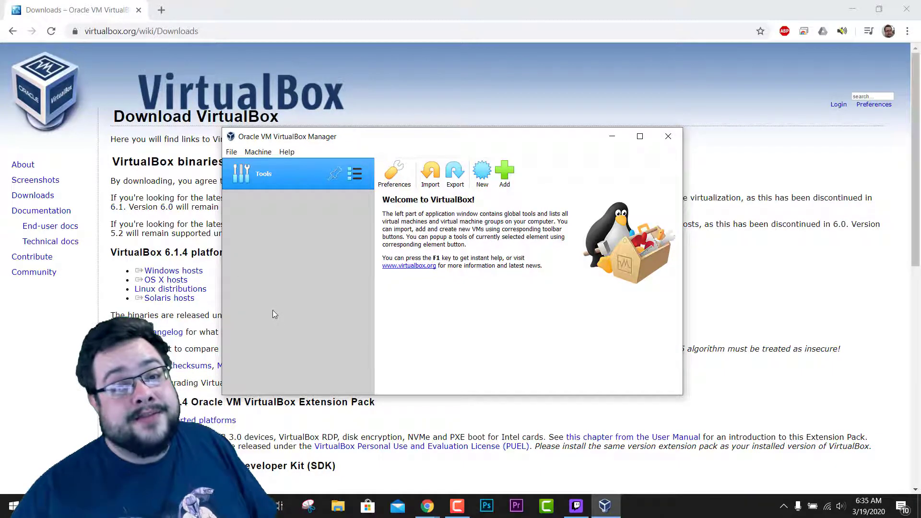